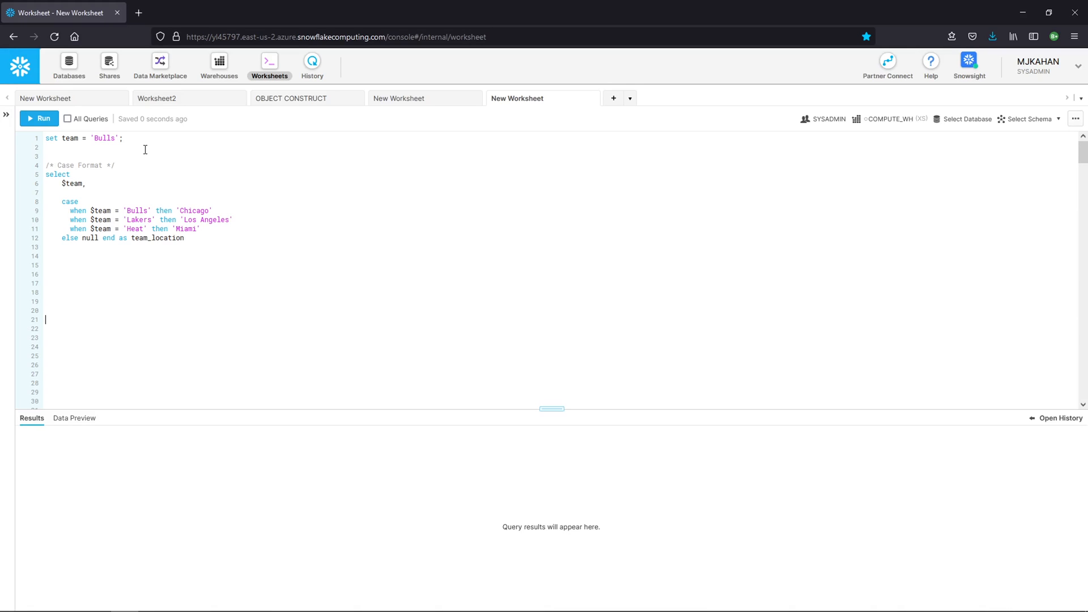
Step: Set $team to 'Bulls' and run the full CASE and CASE $team shorthand queries, both returning Chicago
left_click(39, 118)
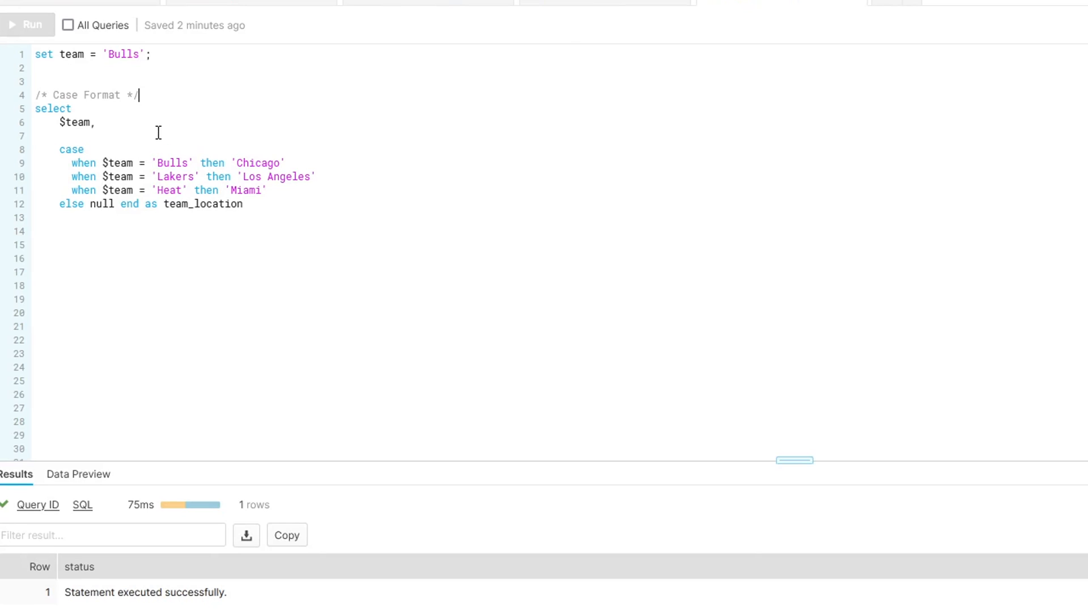
left_click(27, 25)
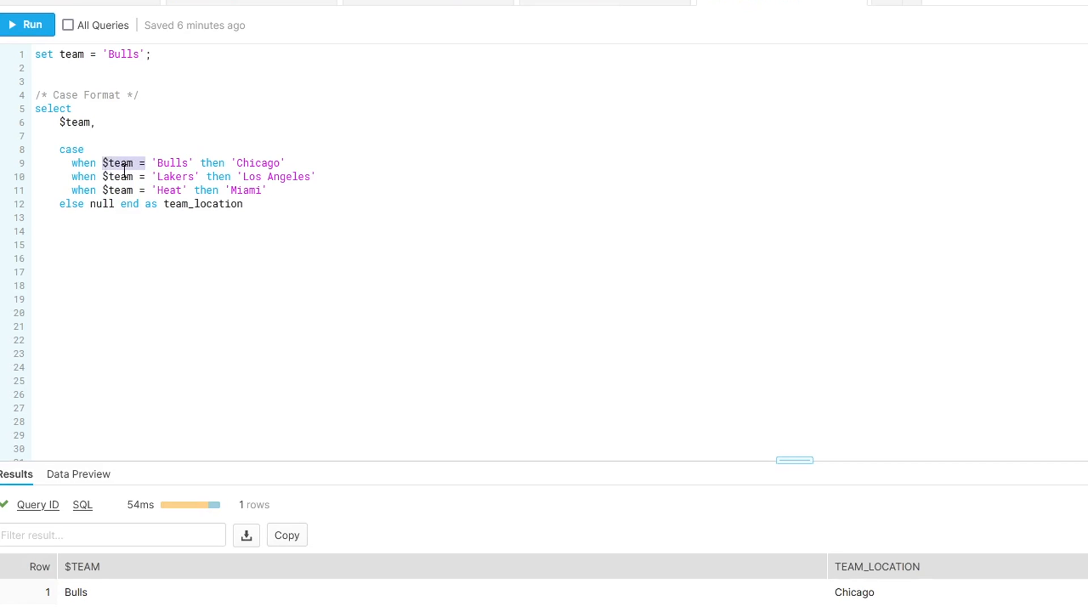
scroll("down", 3)
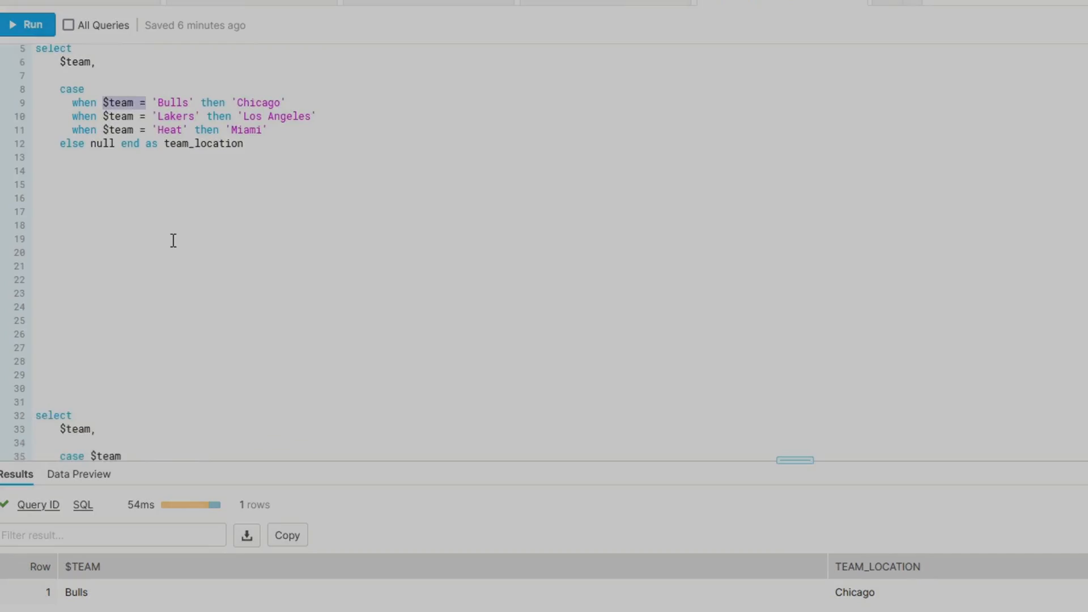
scroll("down", 3)
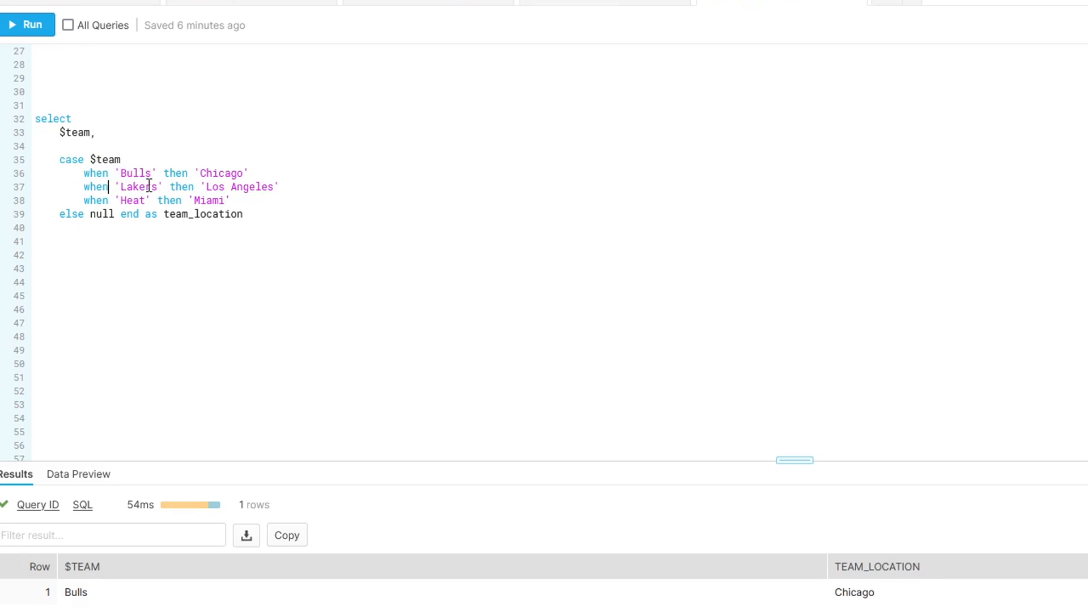
mouse_move(116, 159)
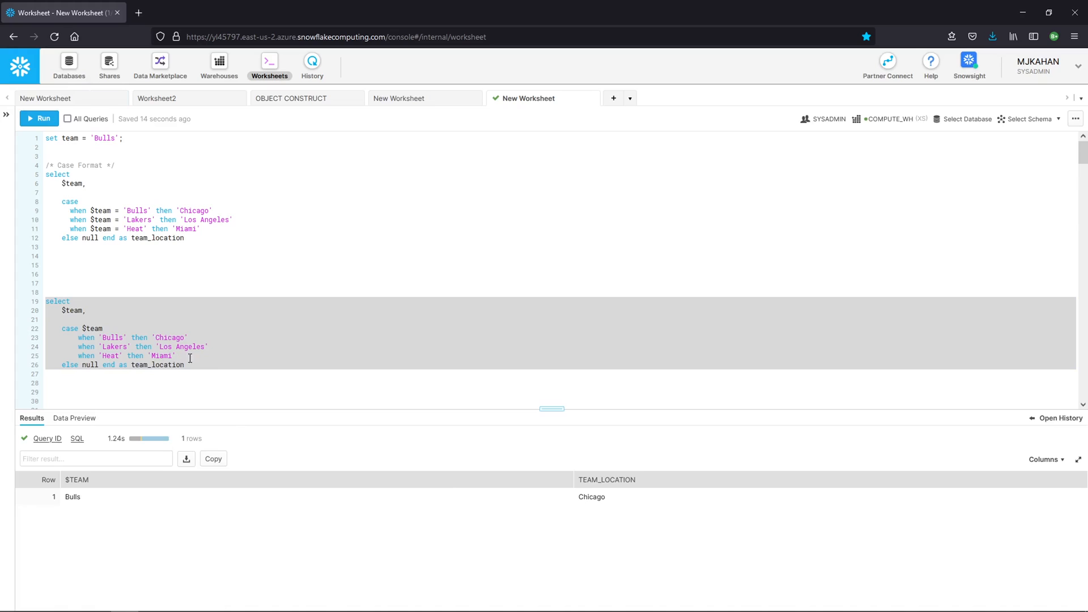
left_click(103, 269)
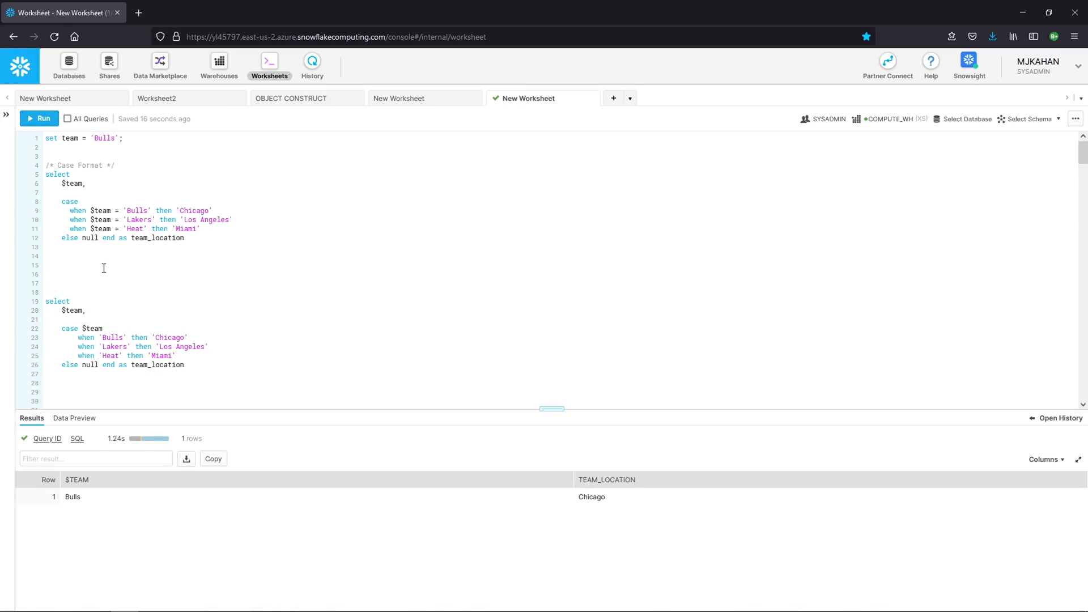
scroll("down", 3)
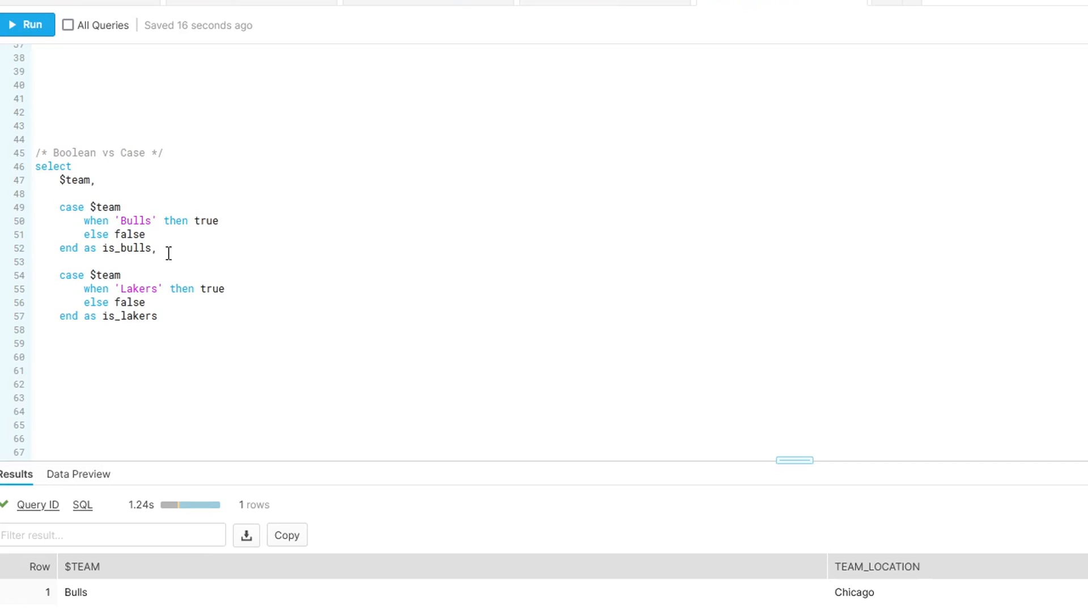
mouse_move(183, 232)
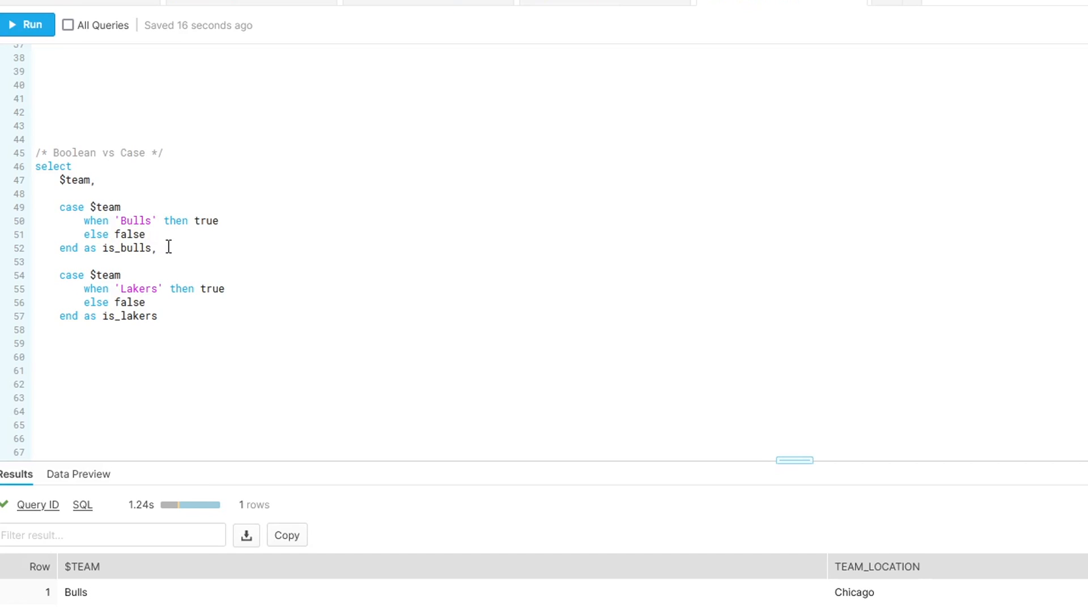
Step: Run the Boolean vs CASE query, returning IS_BULLS TRUE and IS_LAKERS FALSE
left_click(27, 25)
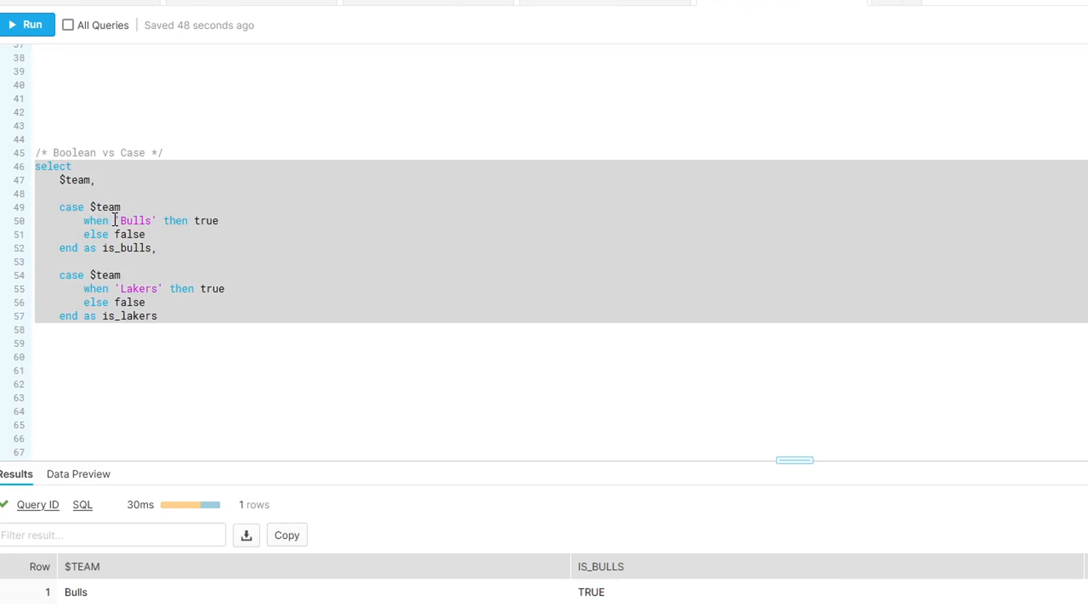
left_click(235, 226)
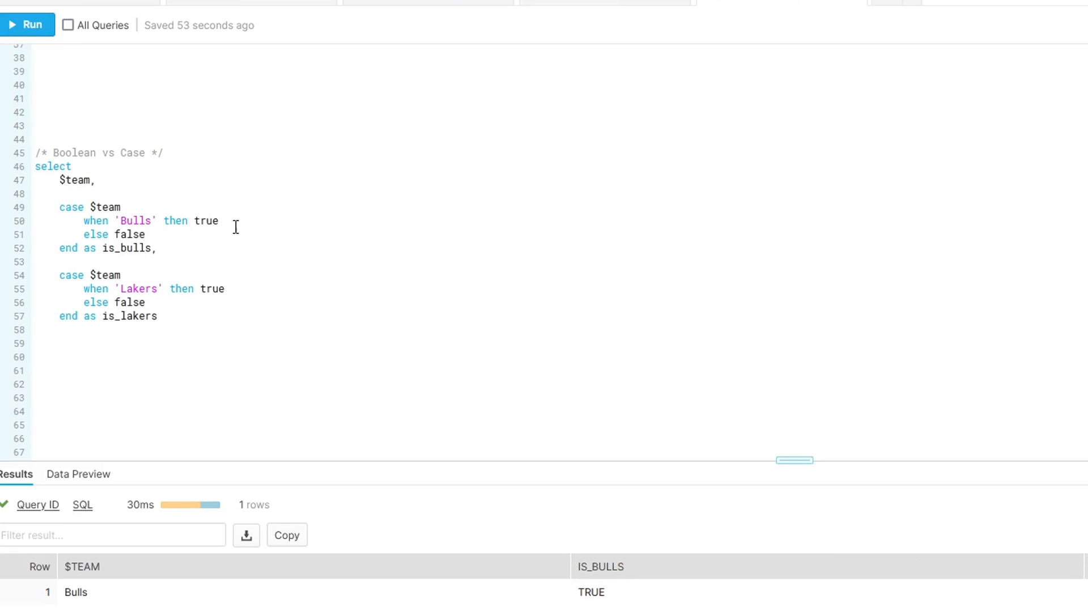
mouse_move(251, 288)
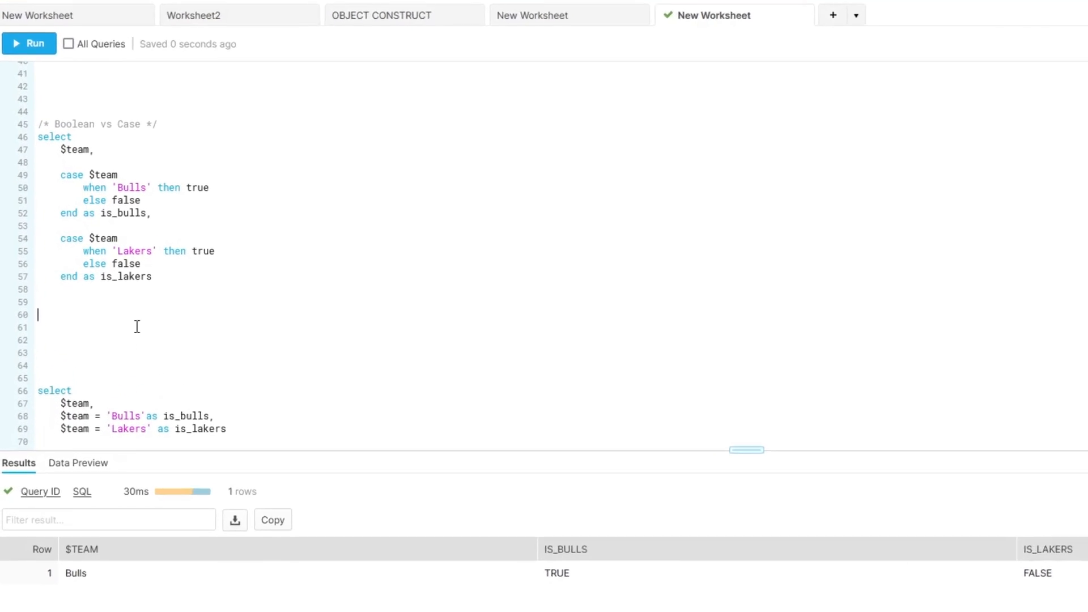
scroll("down", 3)
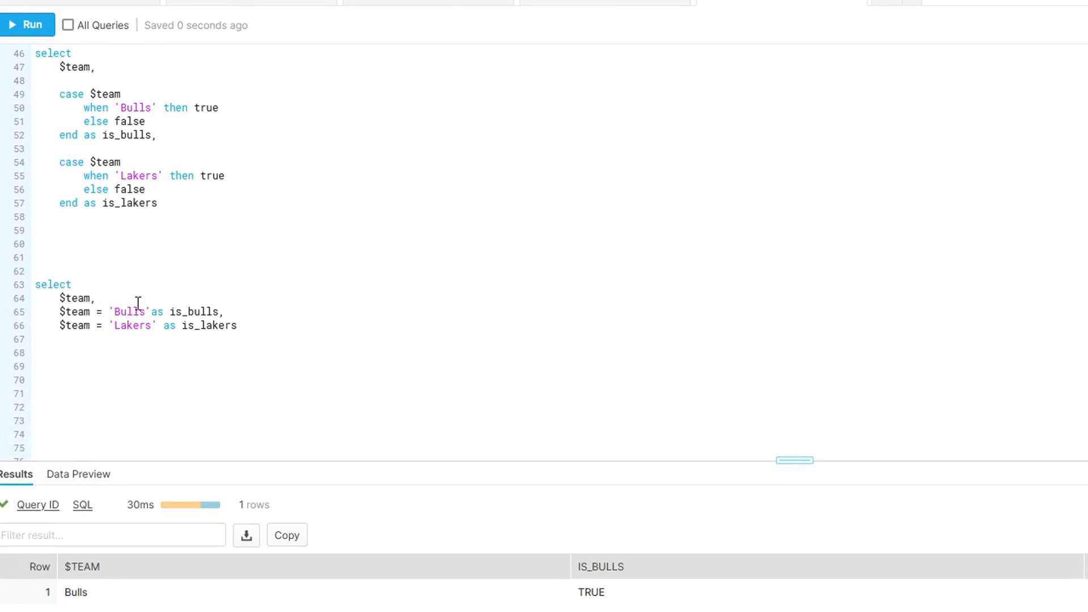
Step: Run the $team = 'Bulls' comparison query, giving the same TRUE and FALSE results
left_click(35, 244)
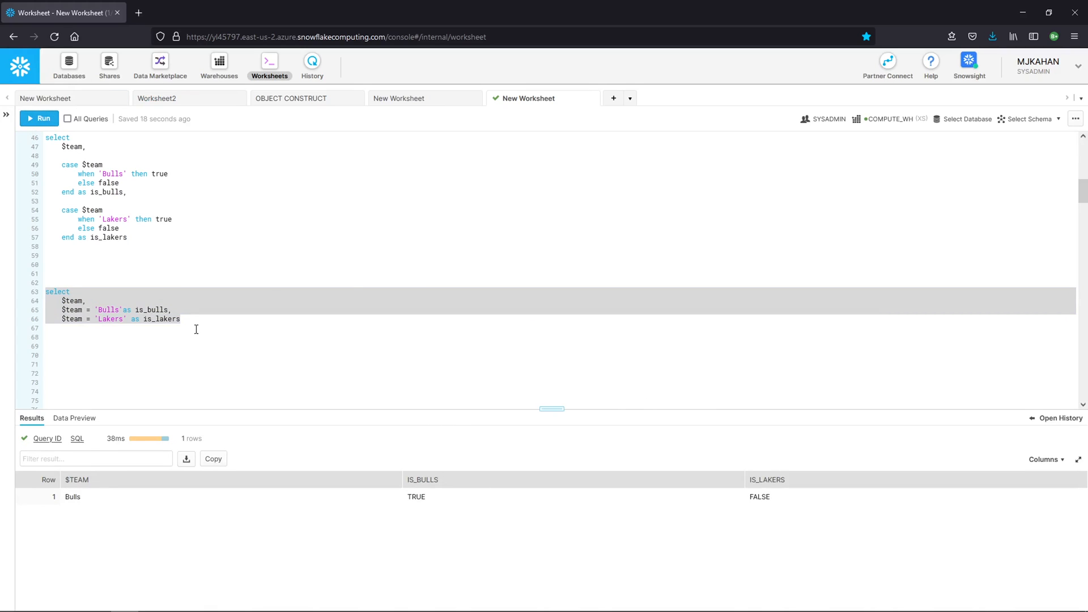
scroll("down", 3)
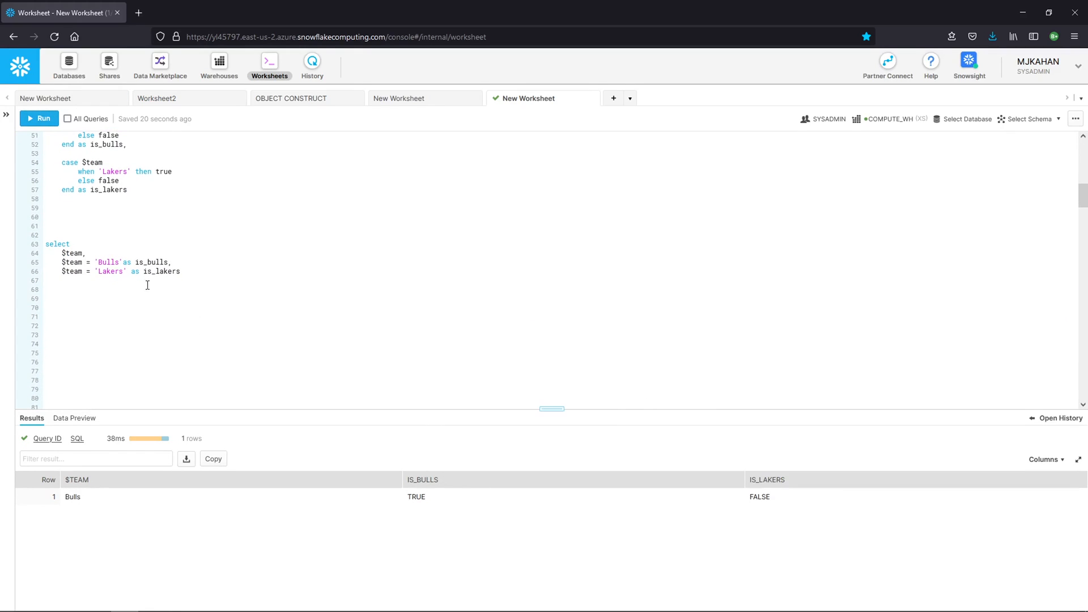
scroll("up", 3)
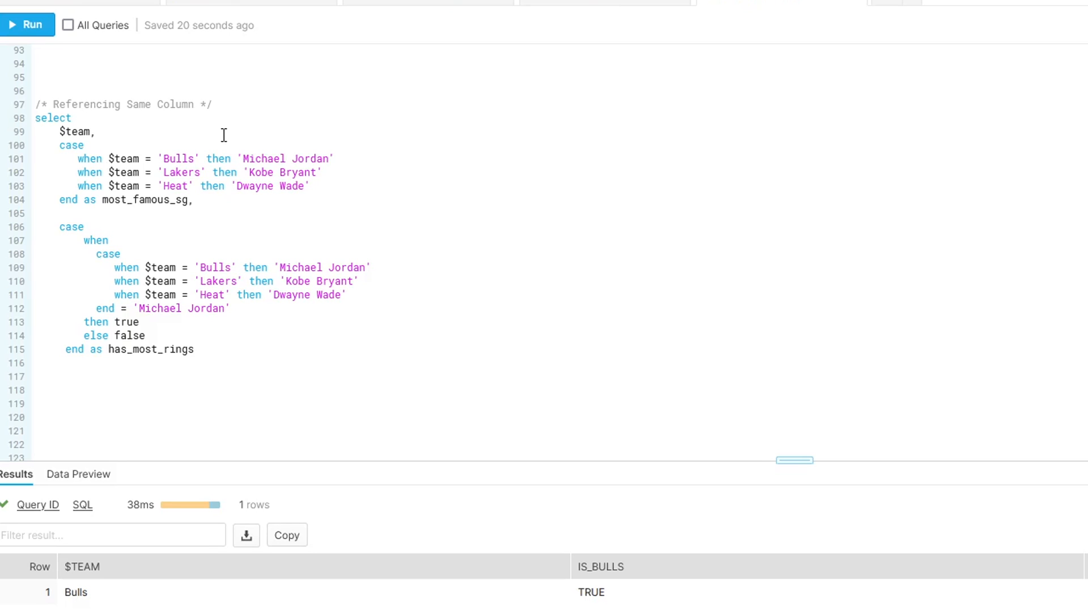
mouse_move(200, 133)
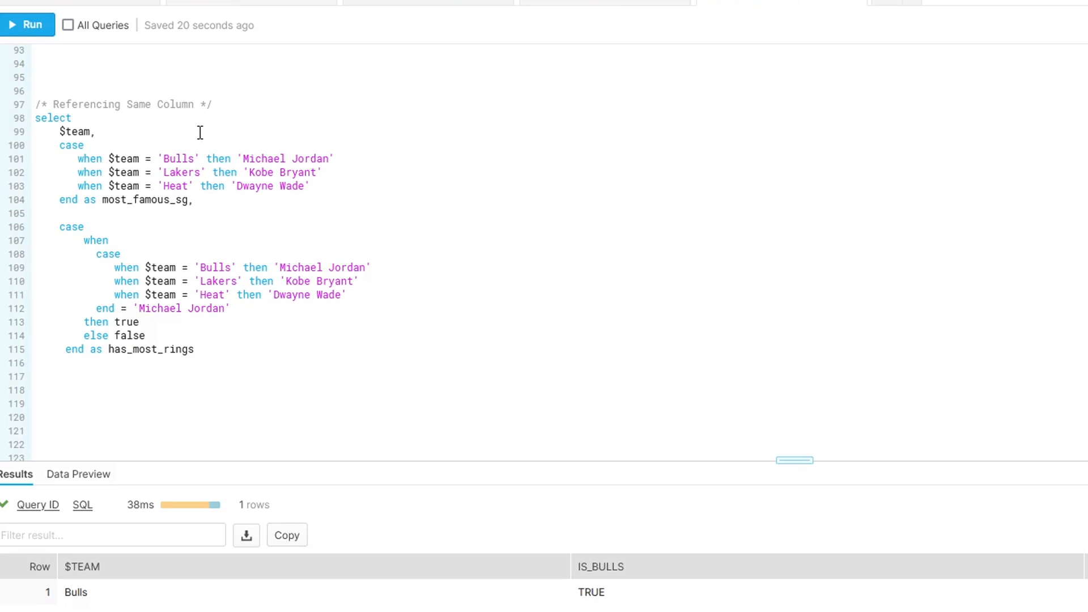
mouse_move(155, 244)
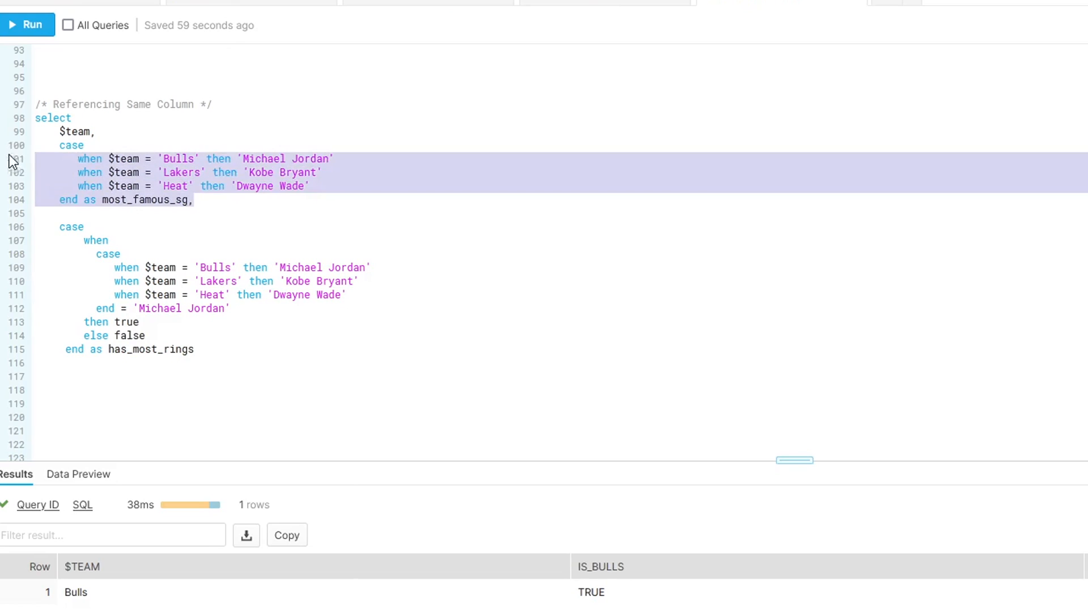
Step: Run the nested CASE query on lines 98–115, returning Michael Jordan as MOST_FAMOUS_SG
scroll("down", 3)
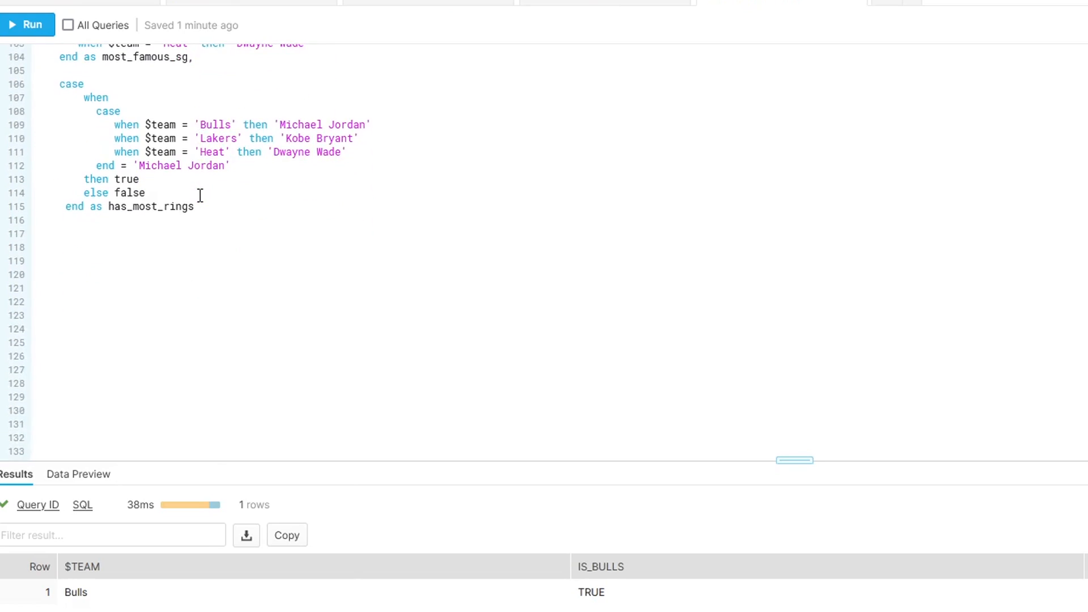
scroll("up", 3)
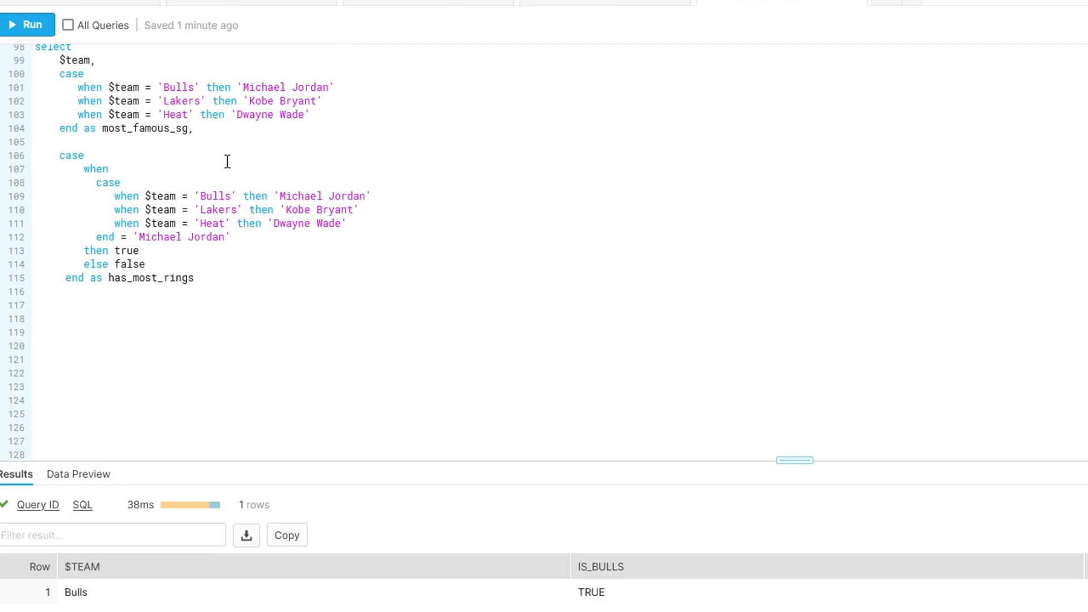
mouse_move(217, 146)
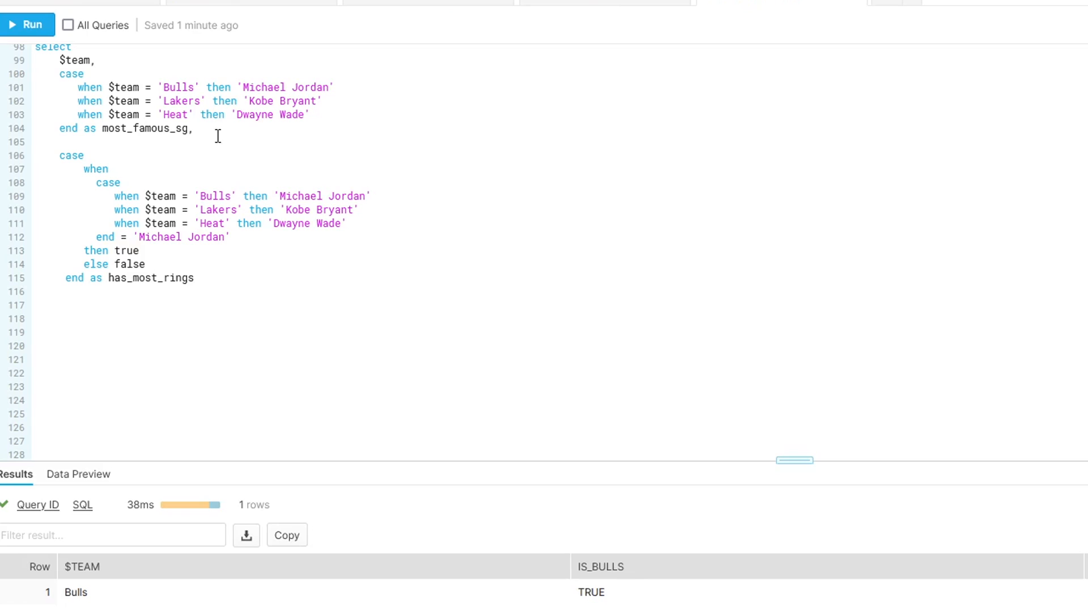
mouse_move(242, 229)
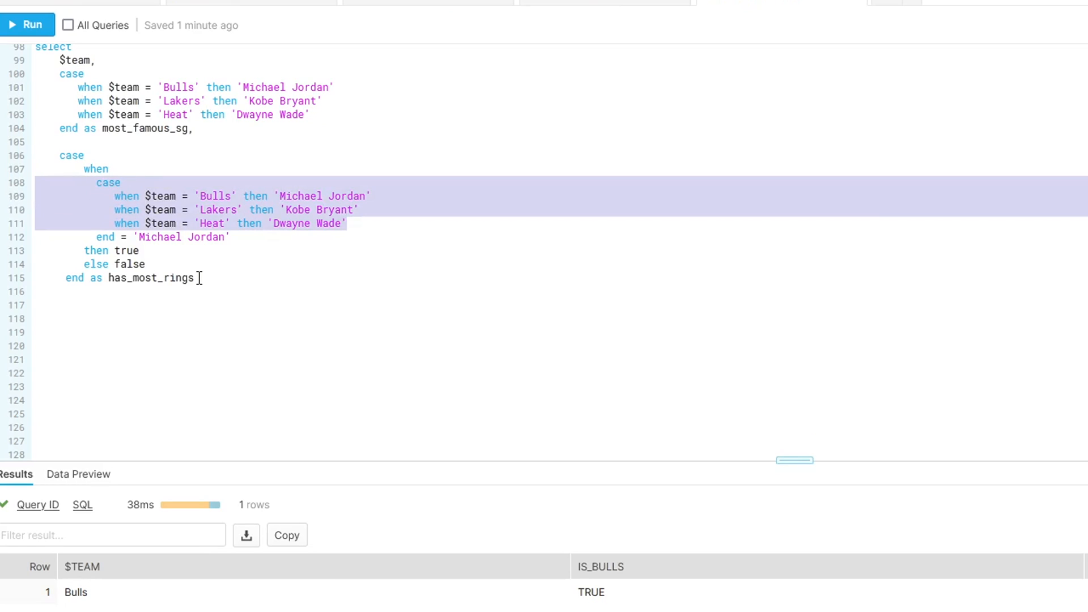
mouse_move(224, 223)
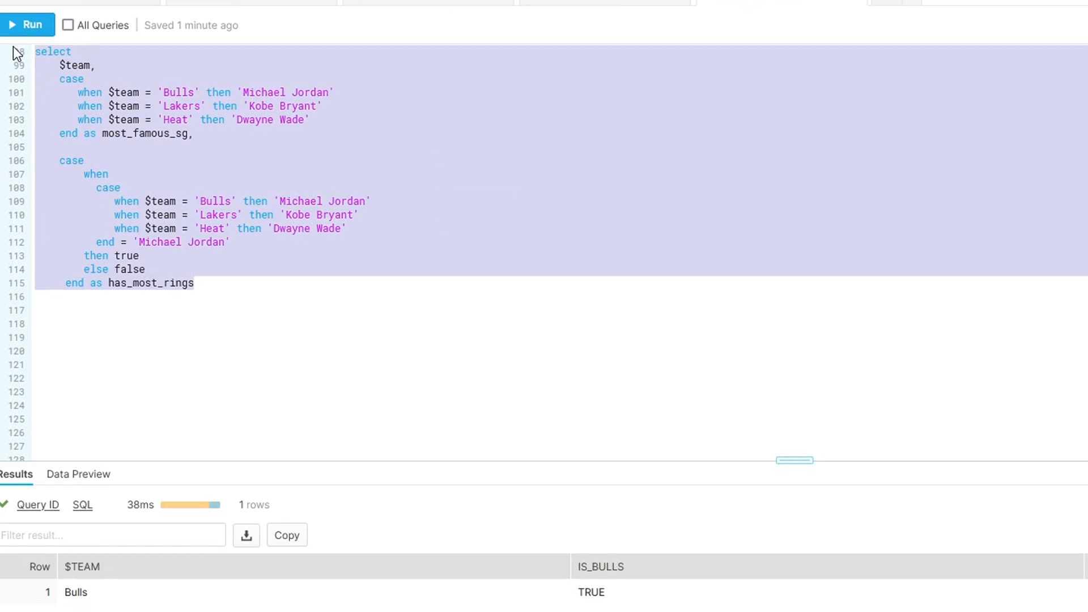
left_click(28, 24)
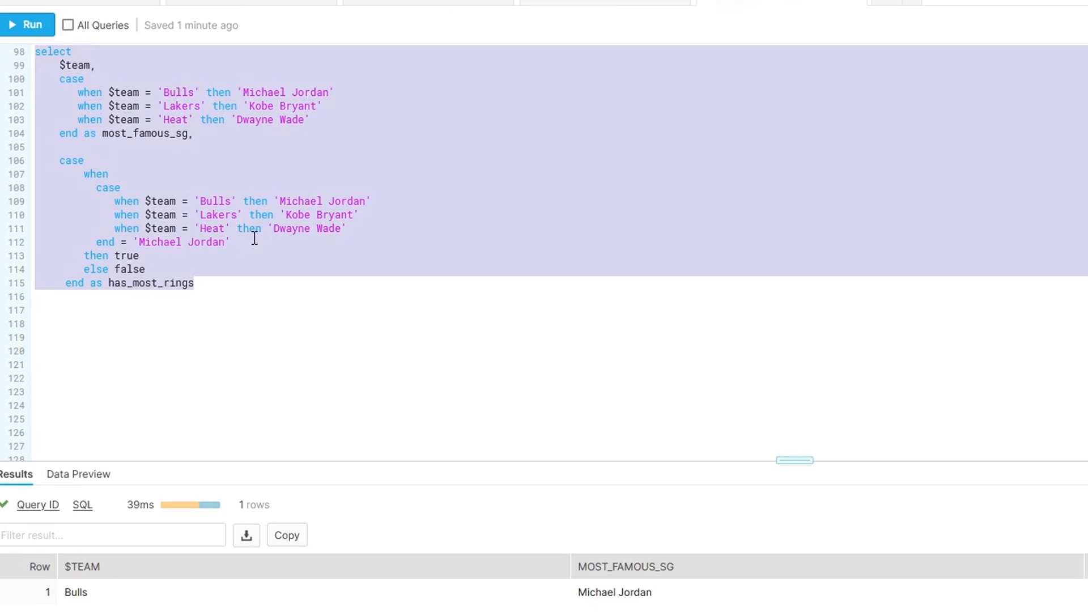
left_click(255, 241)
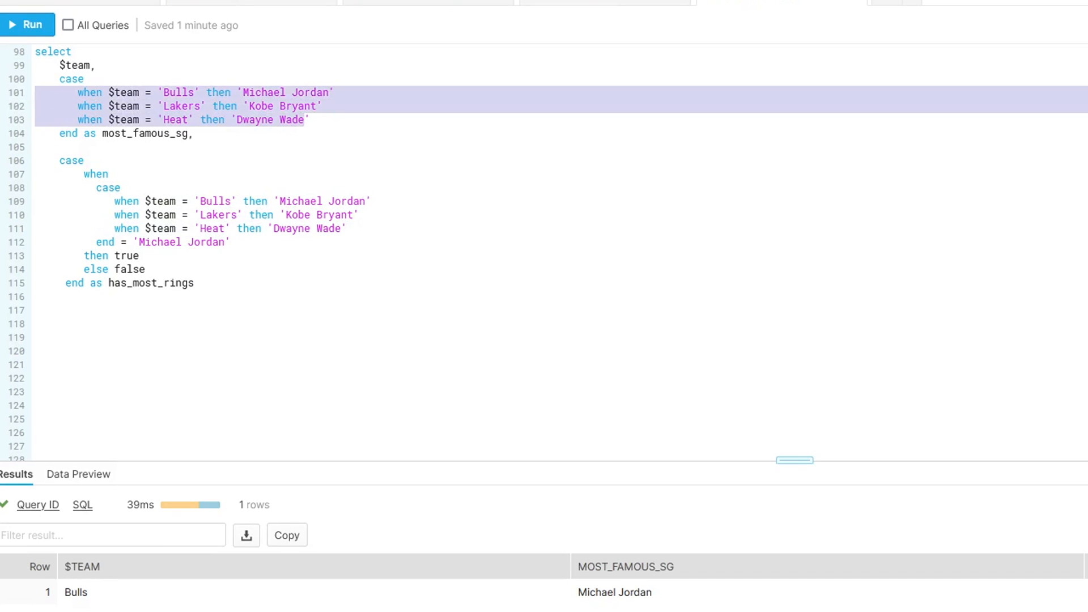
mouse_move(268, 143)
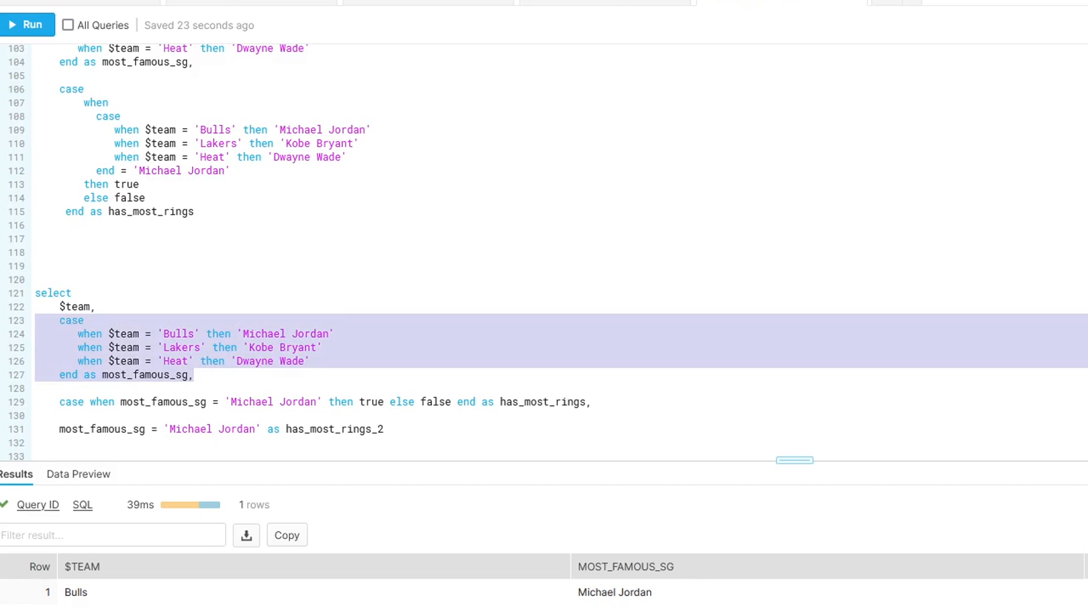
Step: Highlight the reused most_famous_sg alias, then run the query, getting TRUE for HAS_MOST_RINGS and HAS_MOST_RINGS_2
left_click(169, 402)
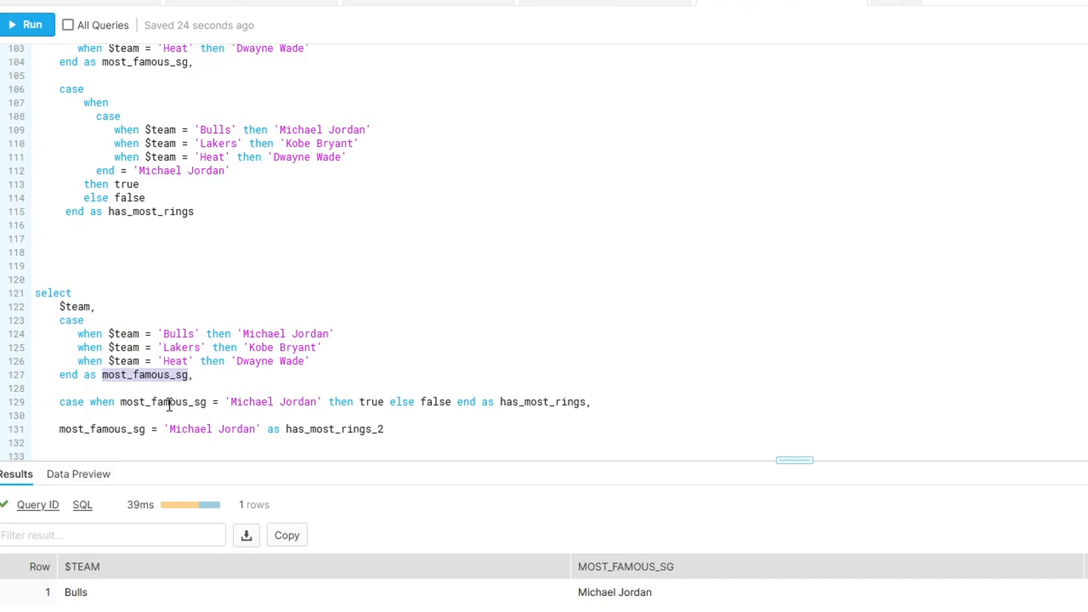
mouse_move(81, 139)
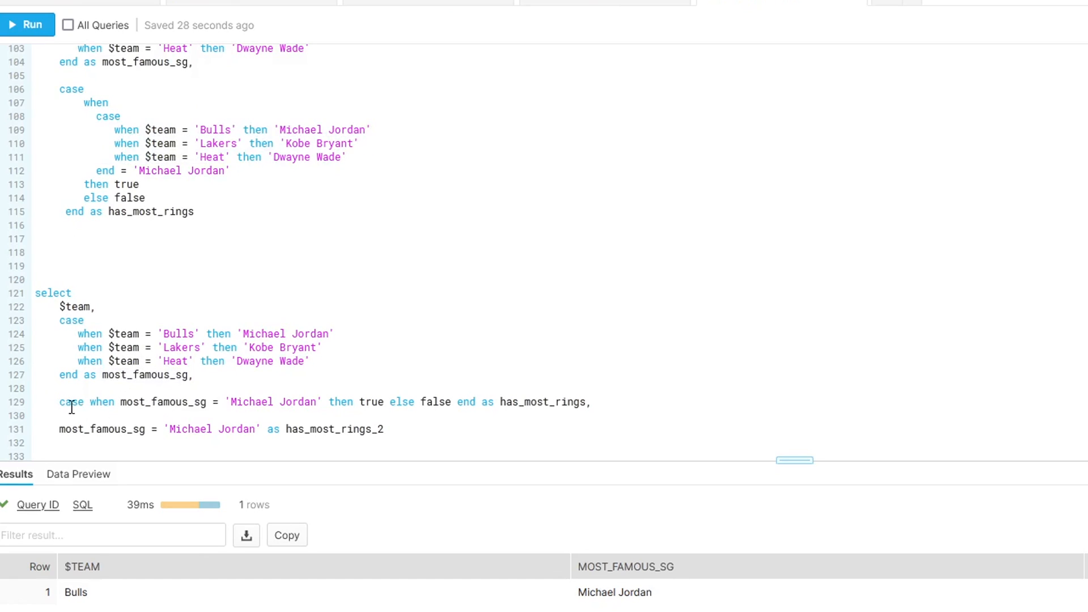
double_click(163, 402)
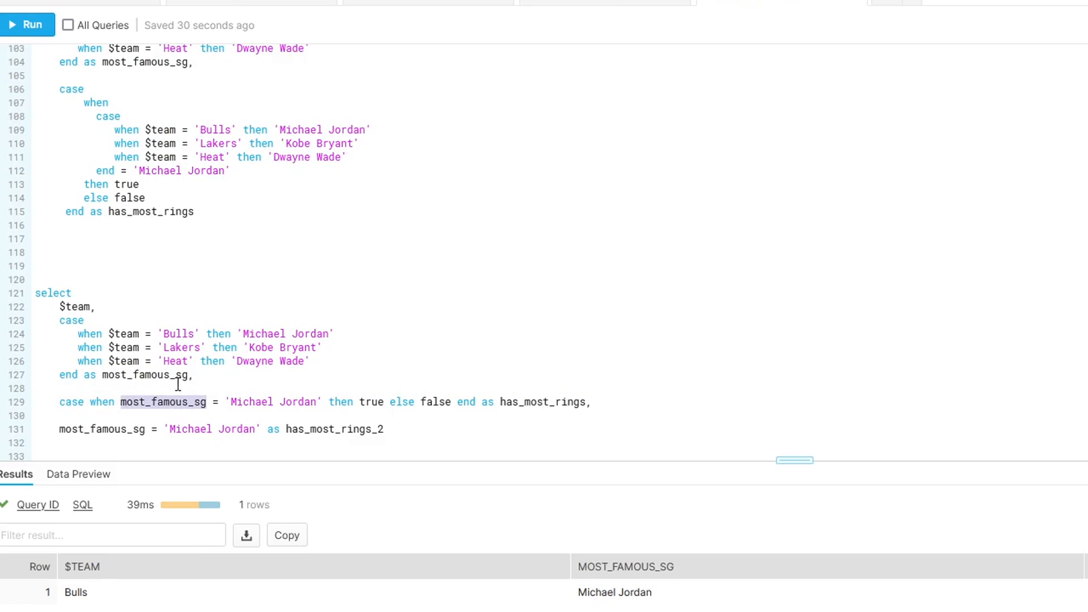
mouse_move(50, 338)
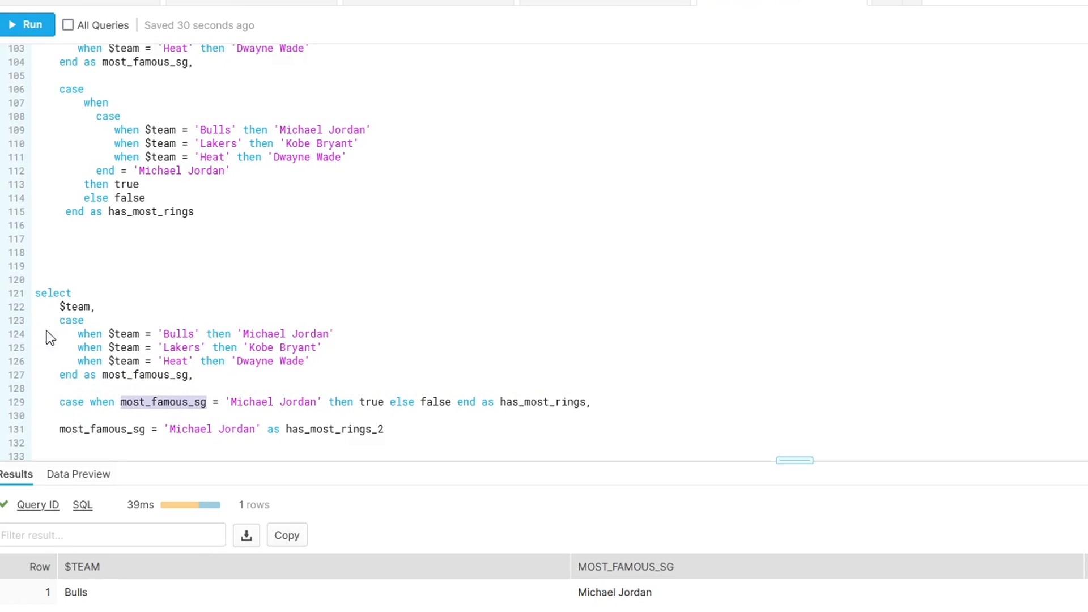
mouse_move(227, 407)
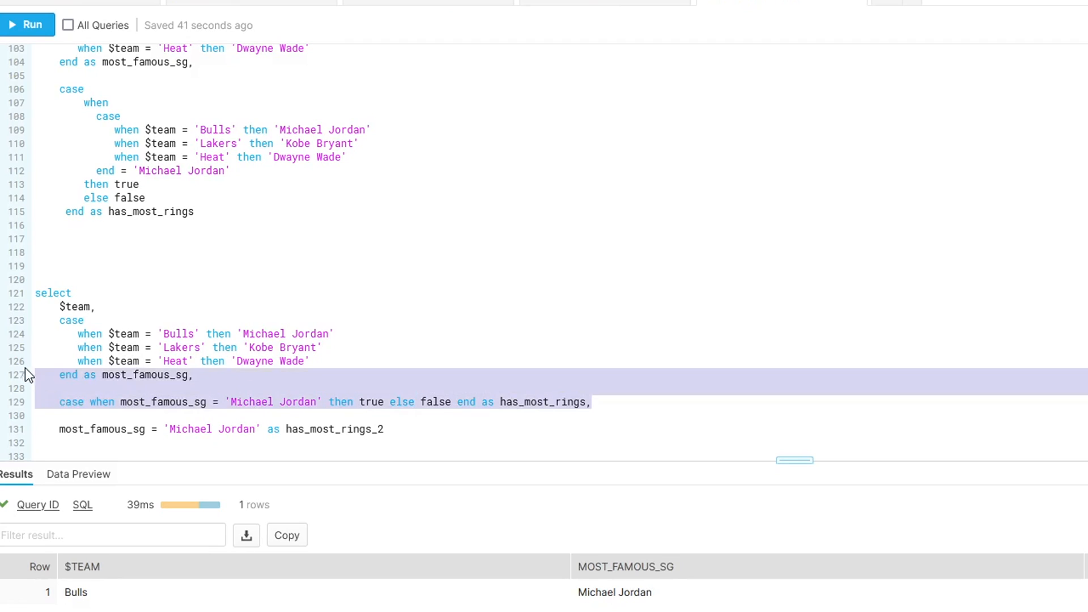
left_click(144, 198)
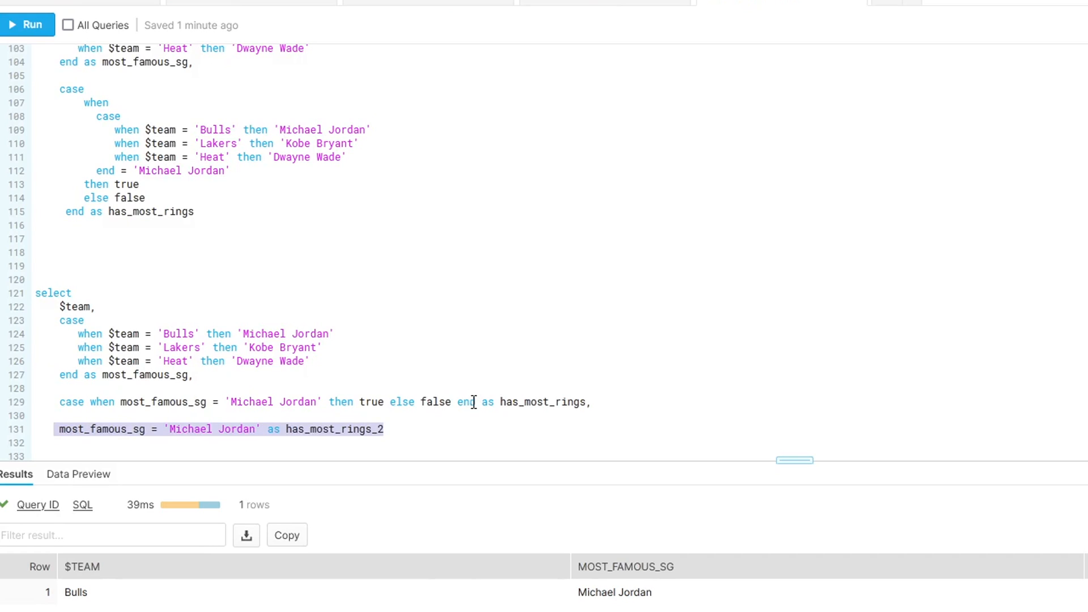
left_click(84, 415)
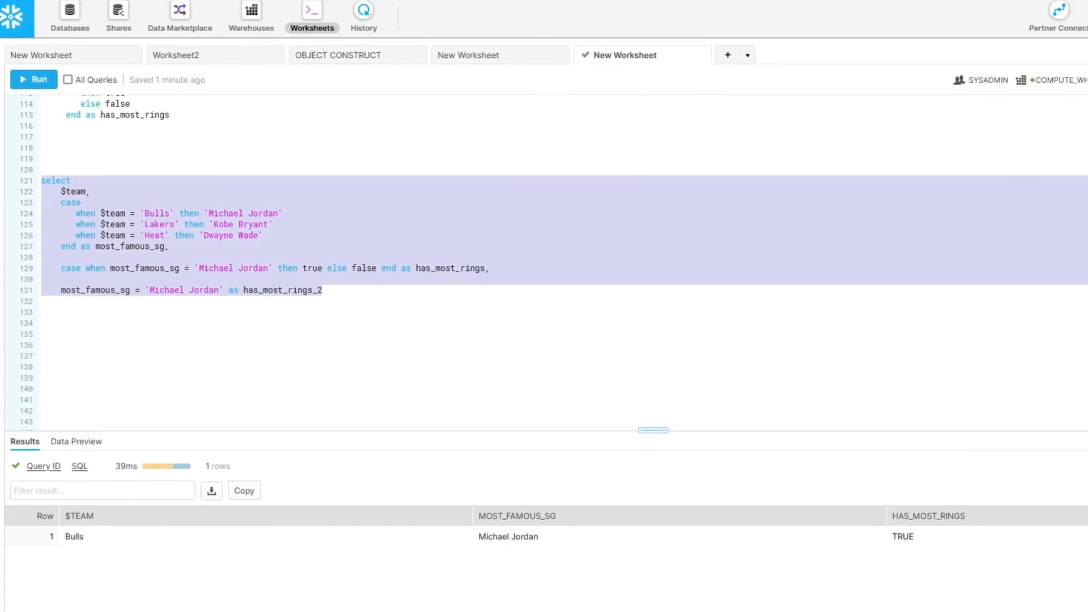
left_click(39, 118)
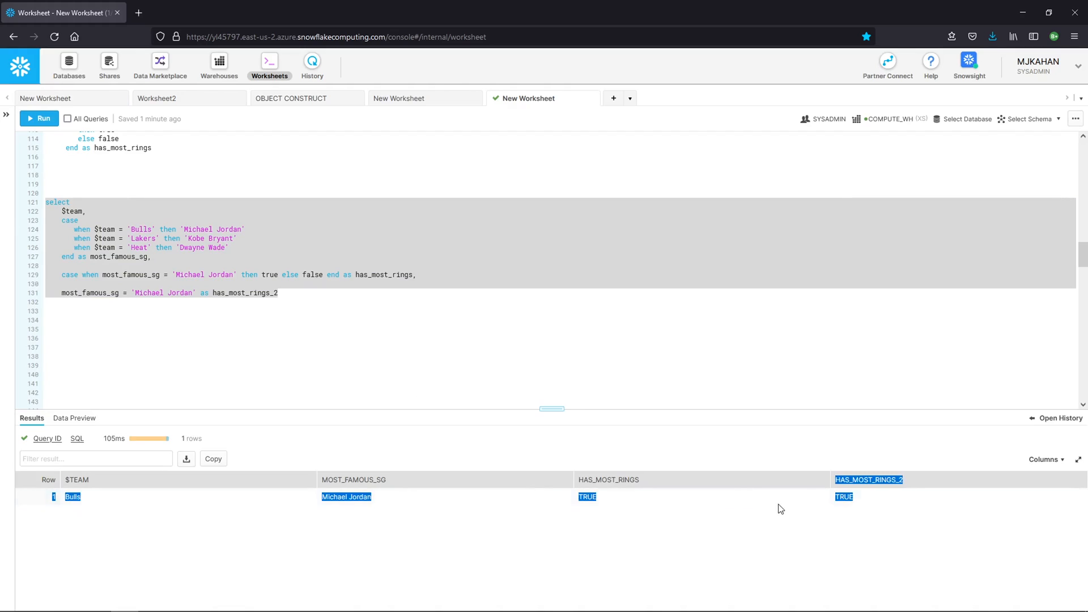
left_click(60, 274)
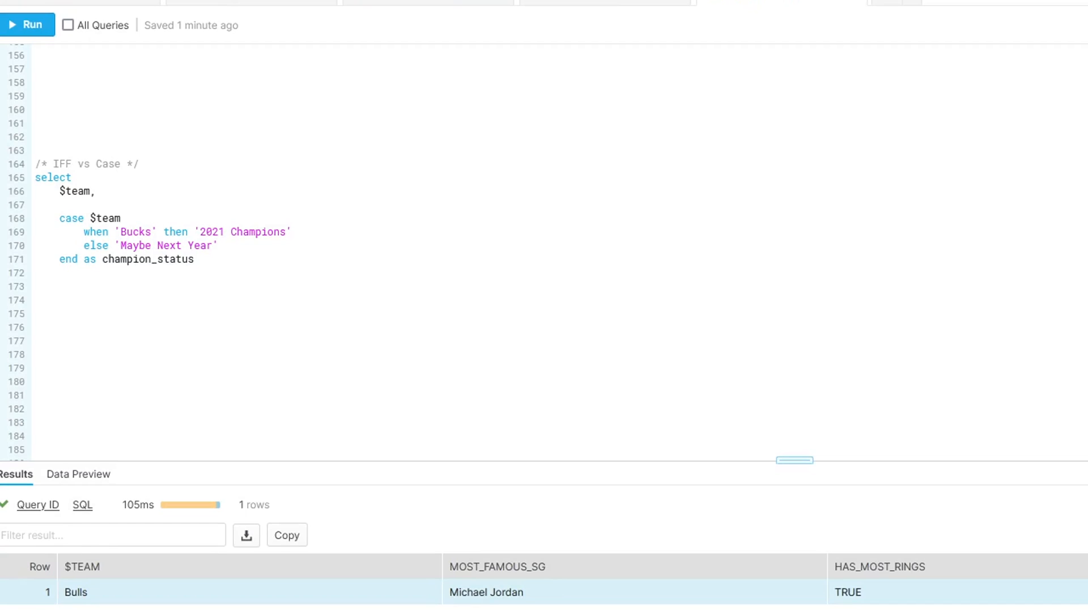
mouse_move(209, 45)
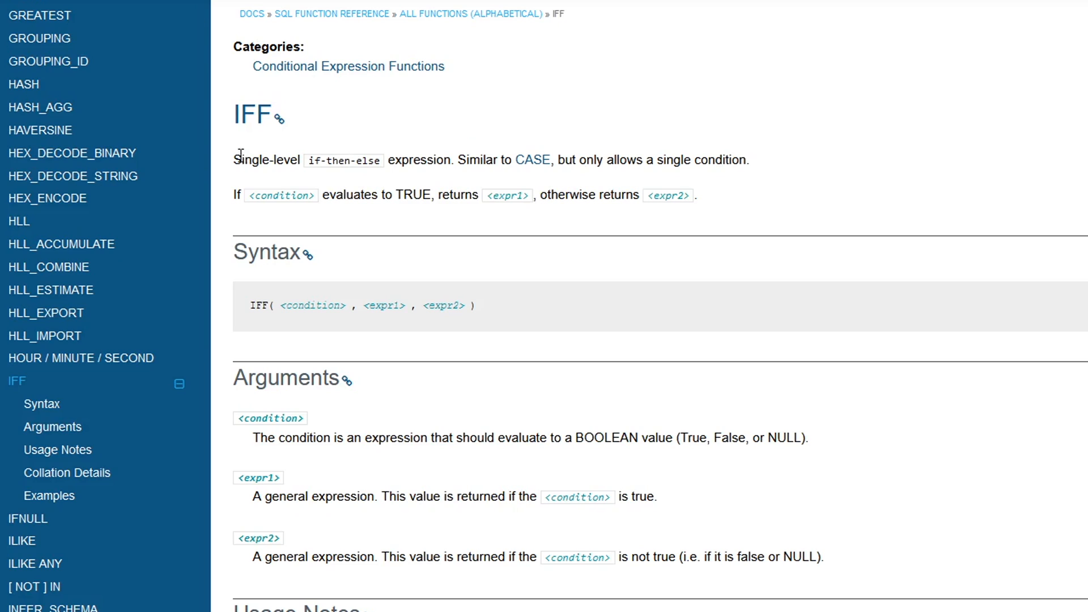
mouse_move(372, 166)
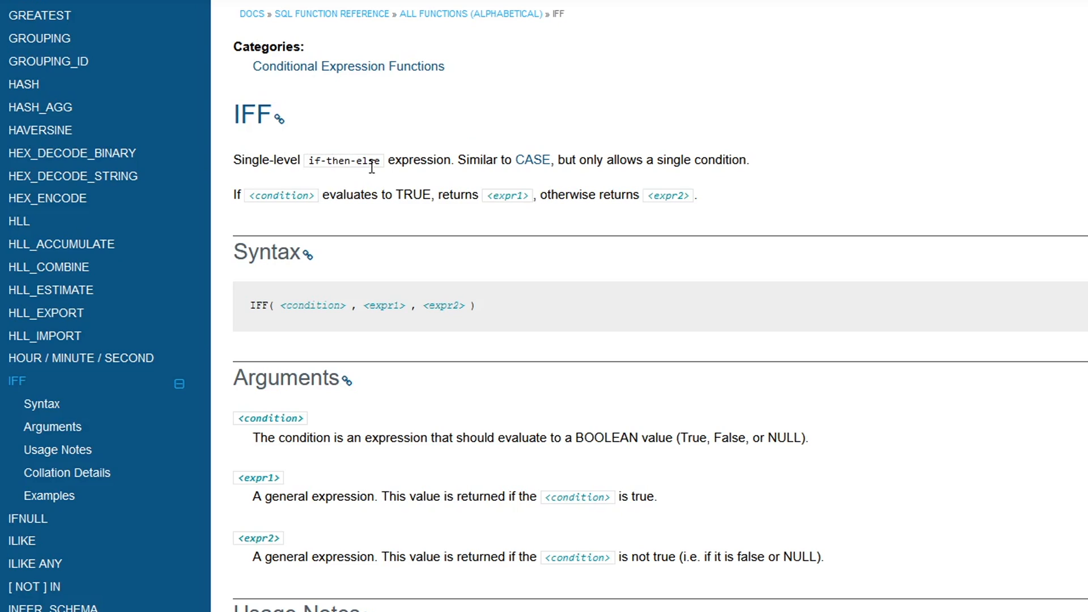
mouse_move(584, 161)
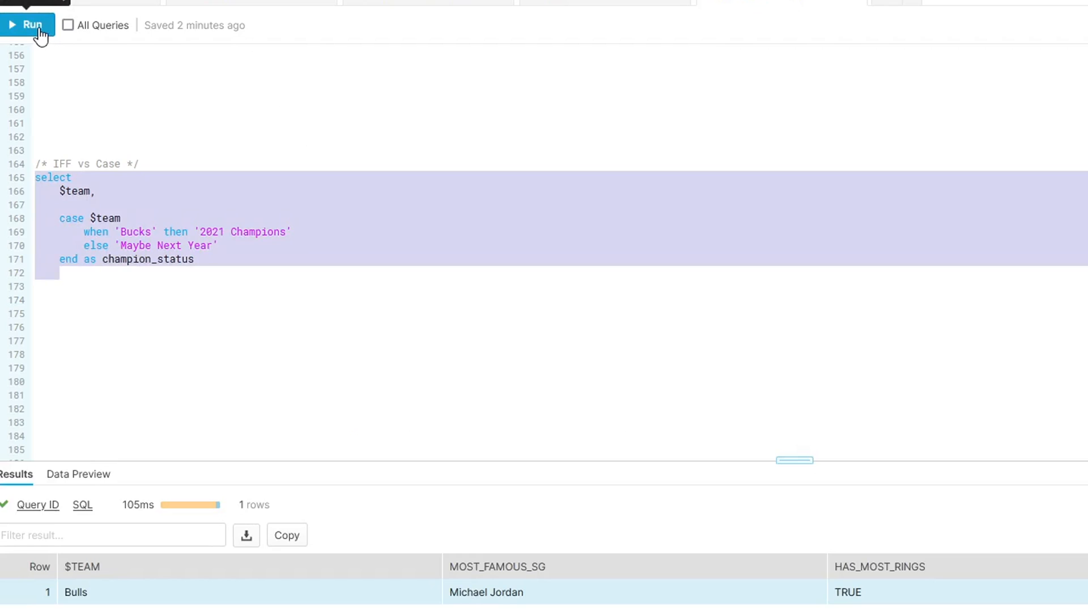
Step: Run the CASE and IFF champion_status queries, each returning 'Maybe Next Year' for the Bulls
left_click(28, 25)
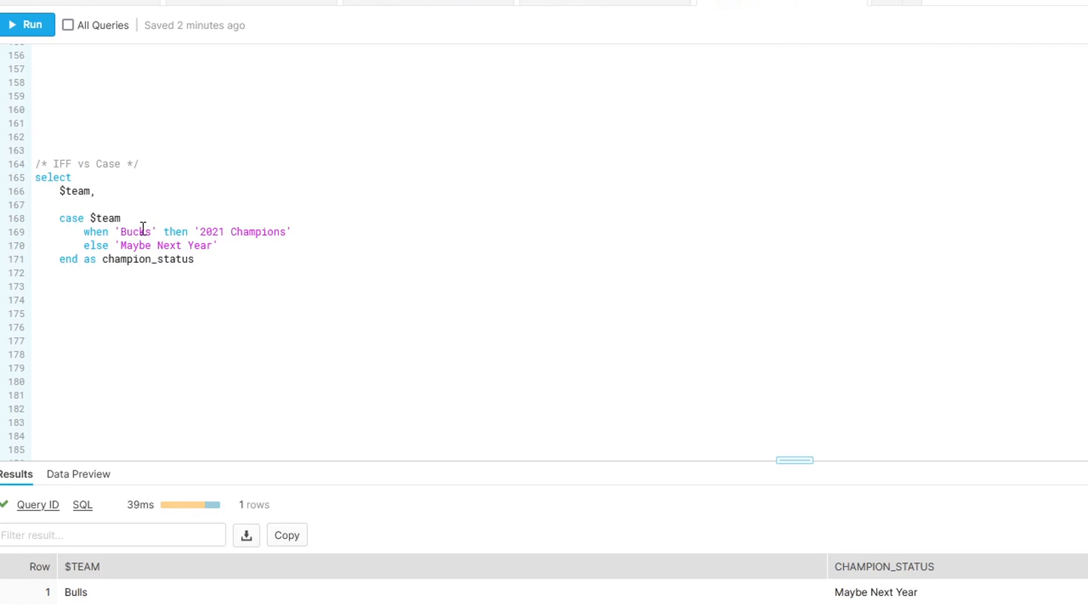
mouse_move(155, 245)
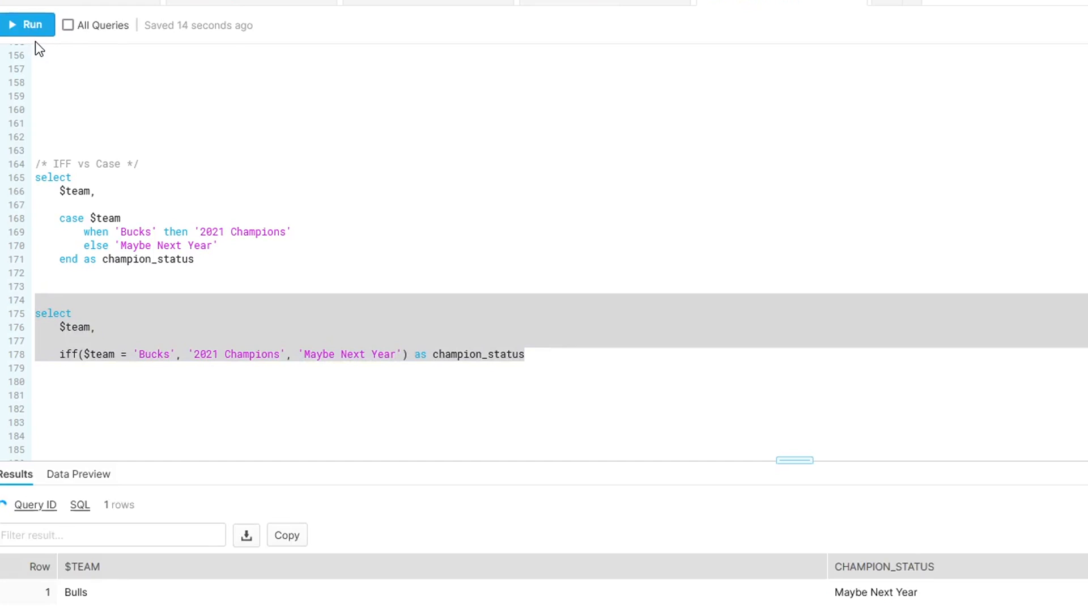
left_click(27, 24)
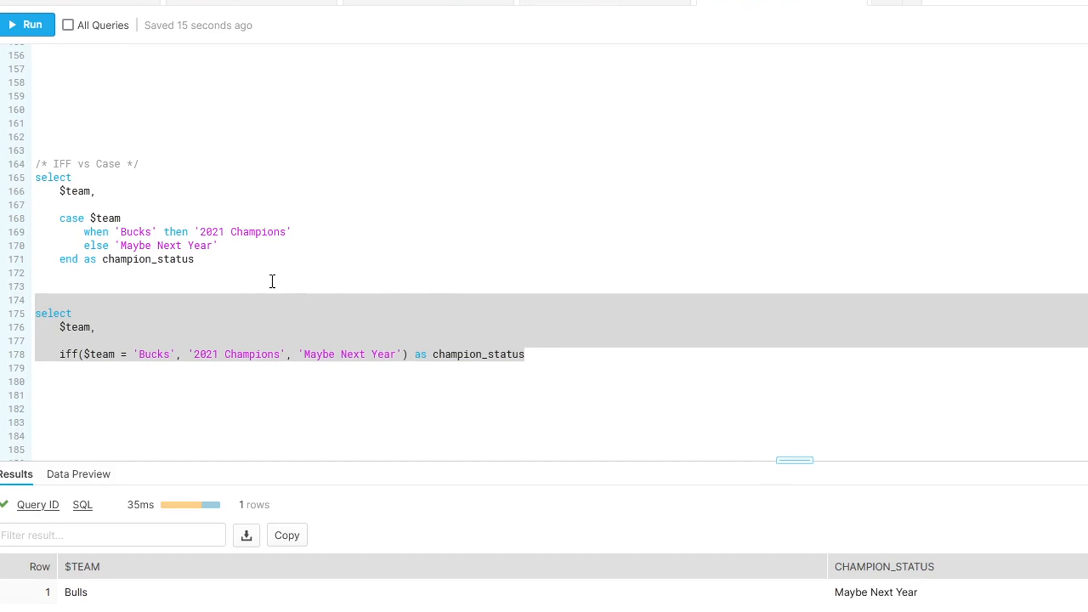
left_click(421, 319)
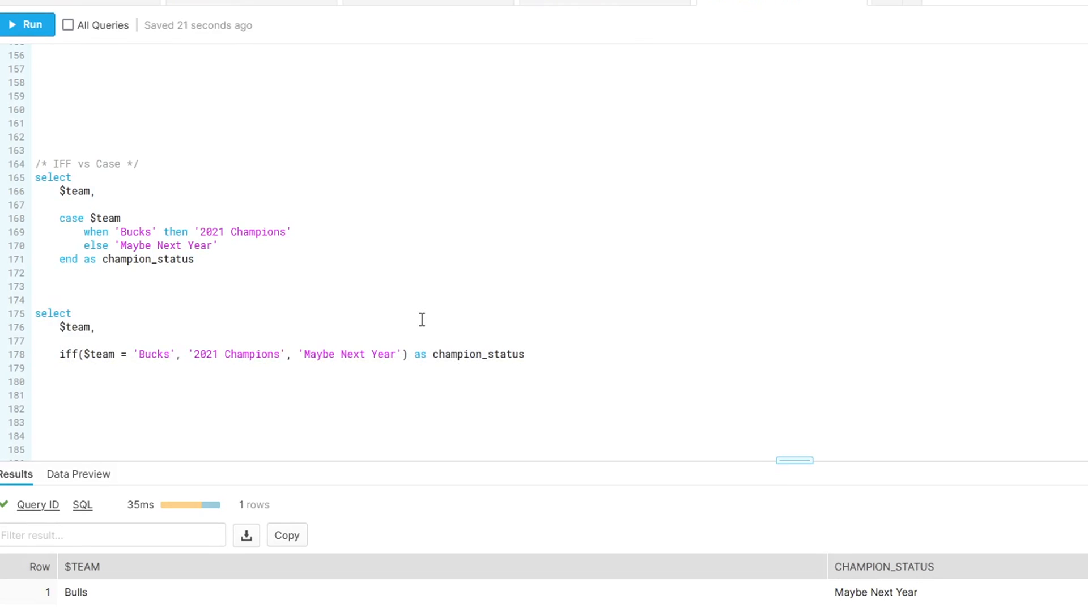